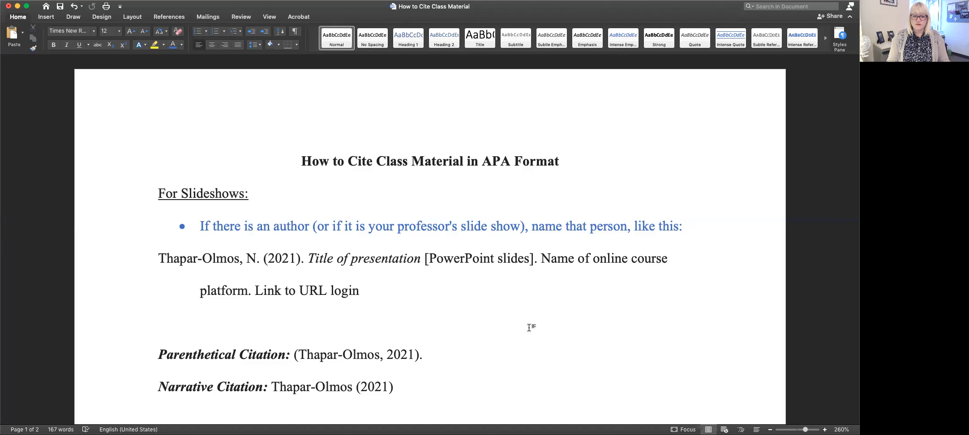
Highlight the italic 'Title of presentation' placeholder in the slideshow reference example
scroll("down", 3)
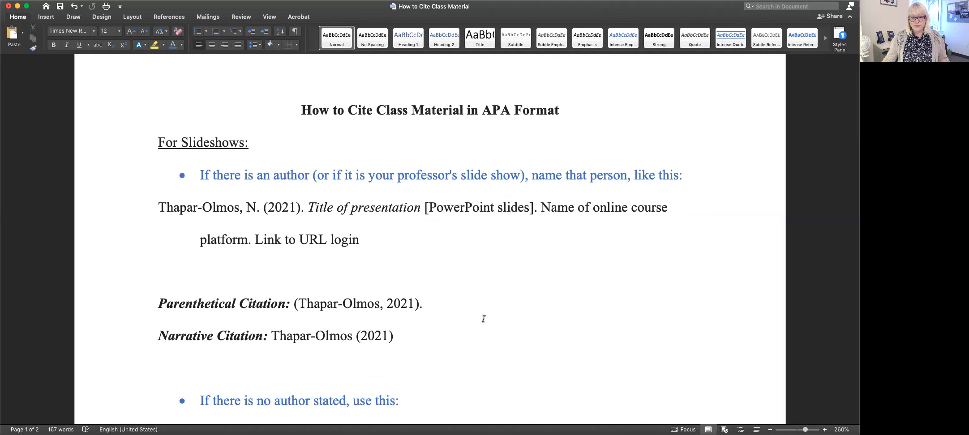
double_click(197, 142)
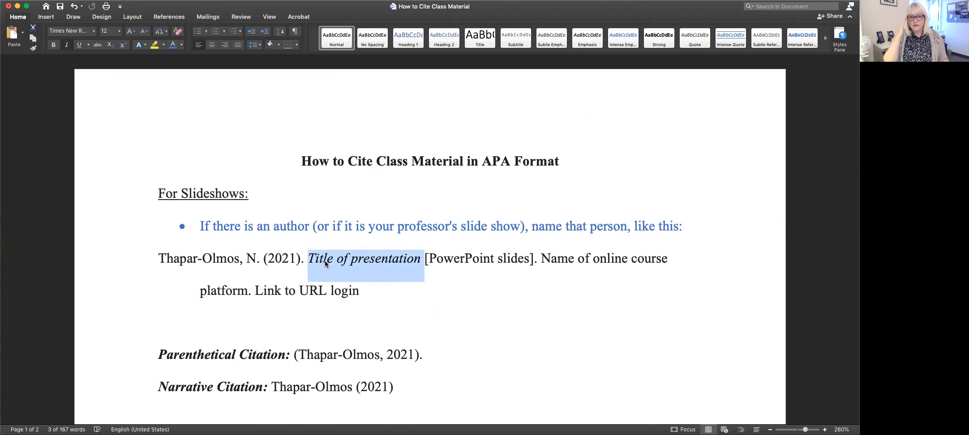
Scroll down to the bracketed 'PowerPoint slides' descriptor and the no-author example
scroll("down", 3)
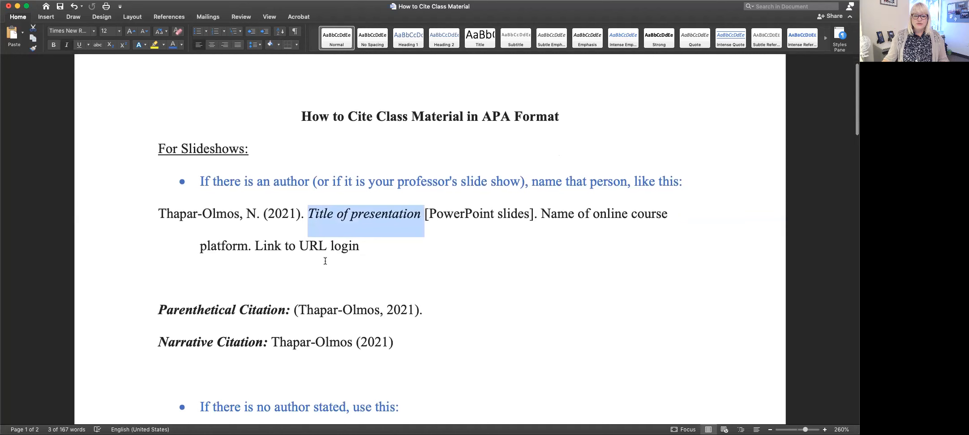
scroll("down", 3)
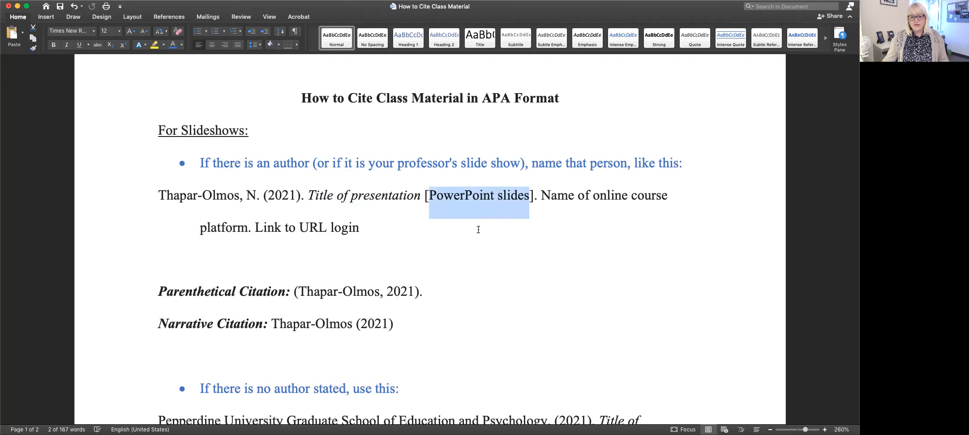
left_click_drag(543, 195, 252, 227)
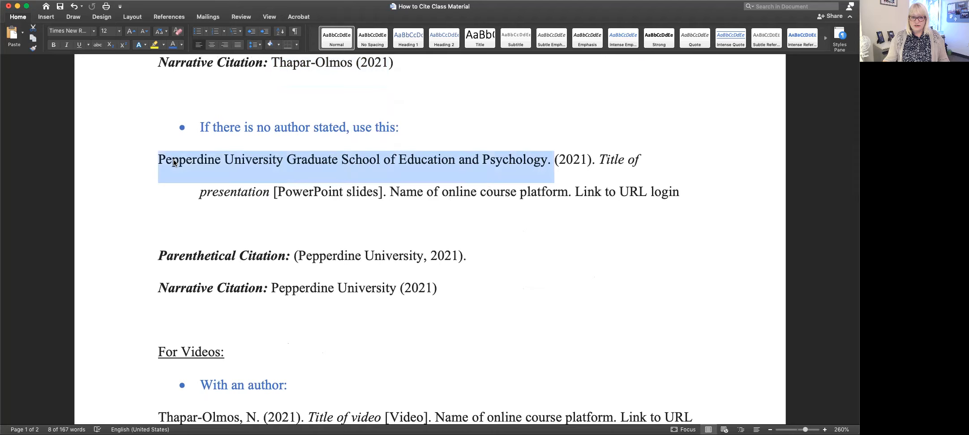
mouse_move(279, 180)
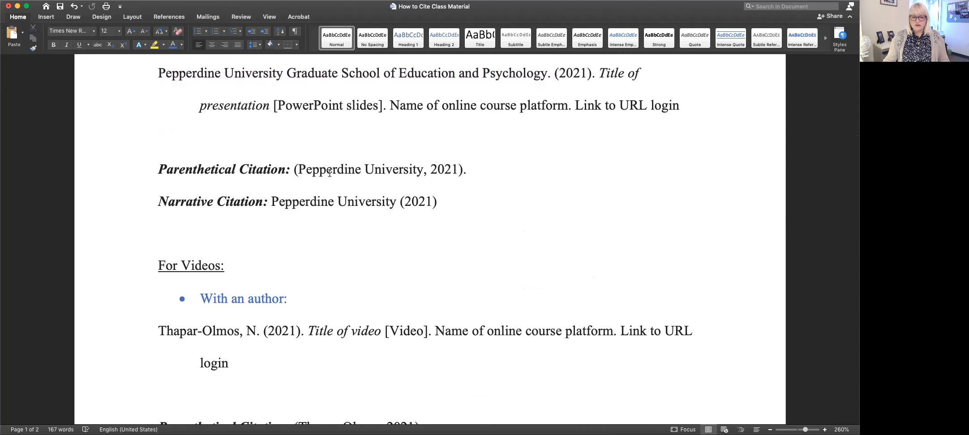
Scroll down to the 'For Videos' heading and its authored video reference
scroll("down", 3)
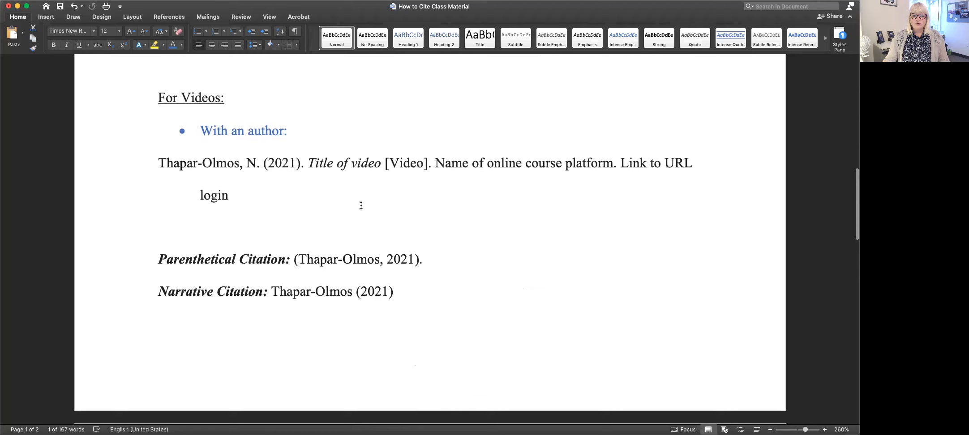
Highlight the bracketed word 'Video' in the Thapar-Olmos video reference
double_click(407, 163)
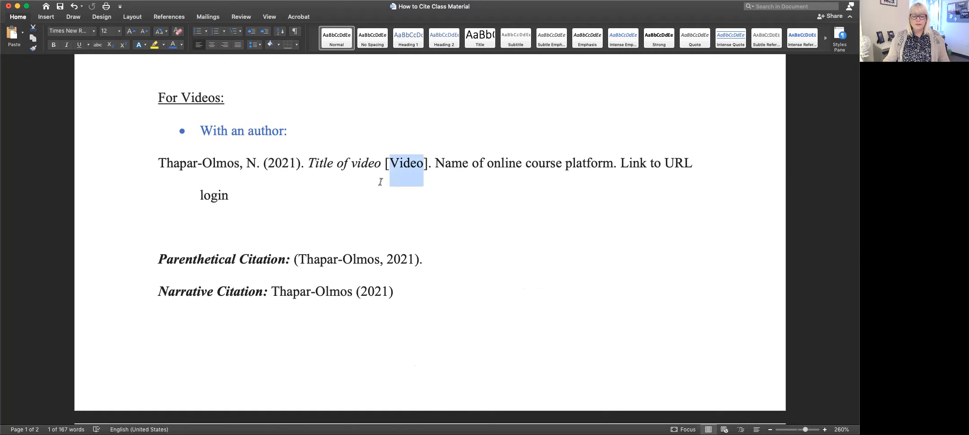
mouse_move(369, 188)
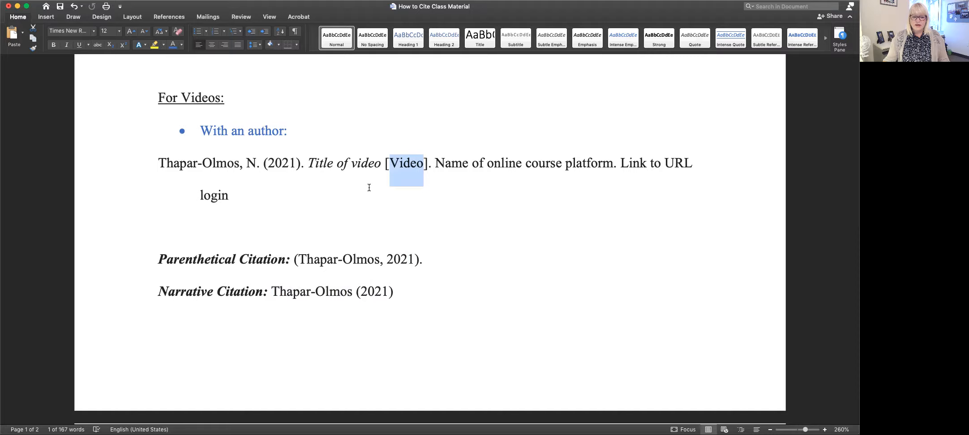
scroll("down", 3)
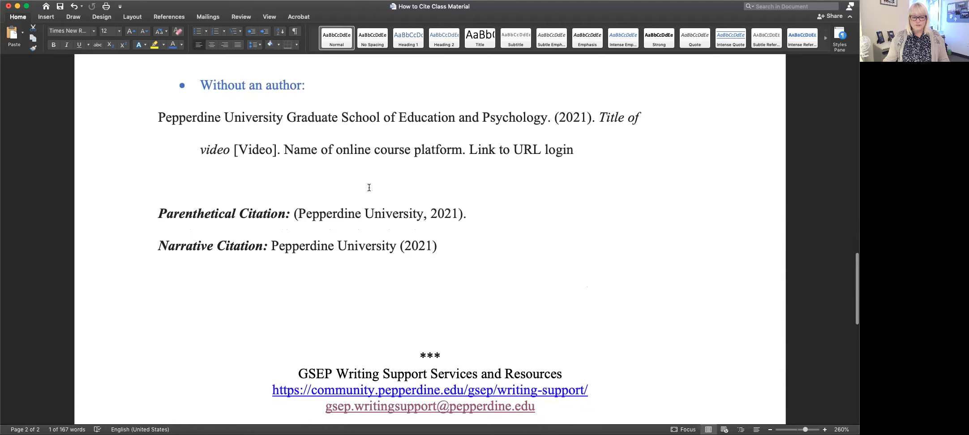
Scroll to the GSEP Writing Support footer at the end of the guide
scroll("down", 3)
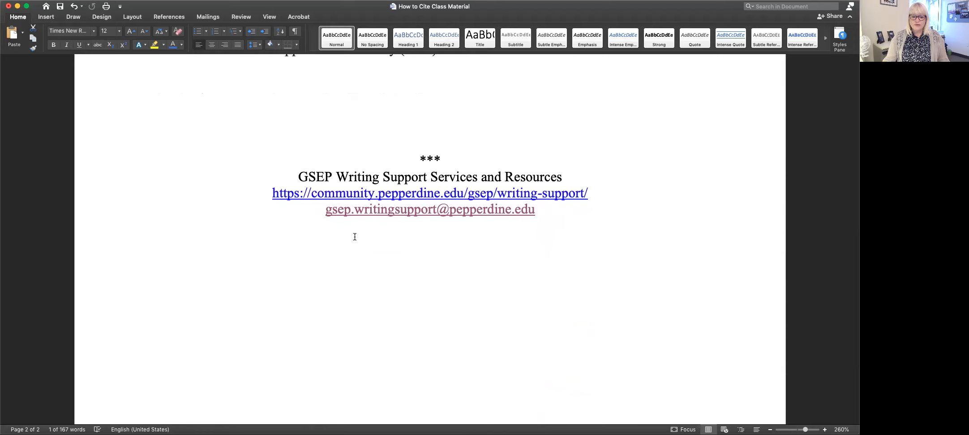